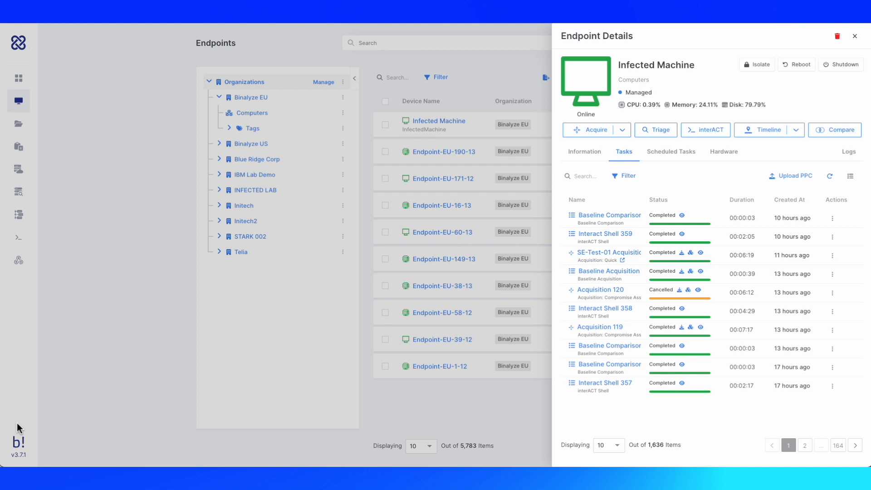
pyautogui.moveTo(625, 134)
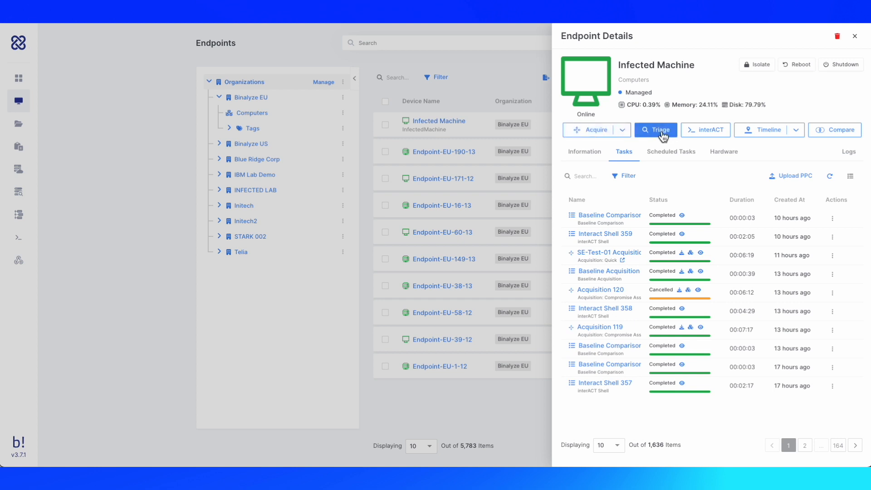
# Close the Infected Machine details panel, returning to the full Endpoints list of 5,783 devices
pyautogui.click(654, 130)
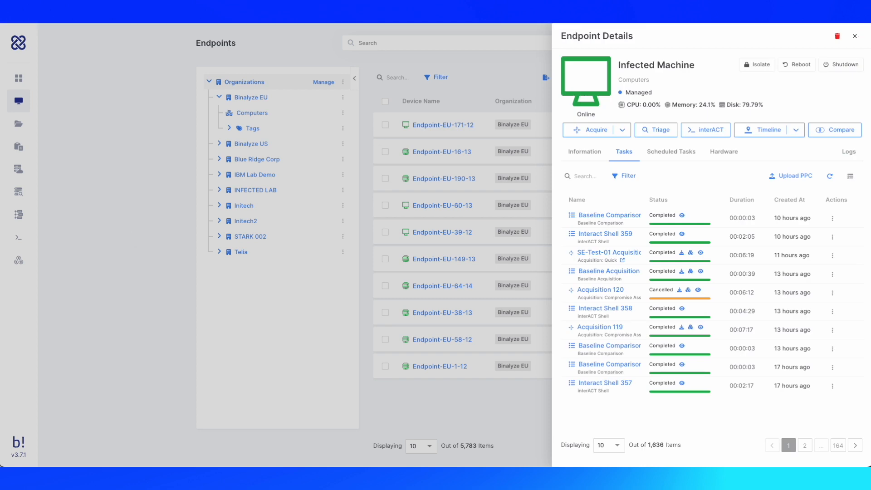
pyautogui.moveTo(642, 261)
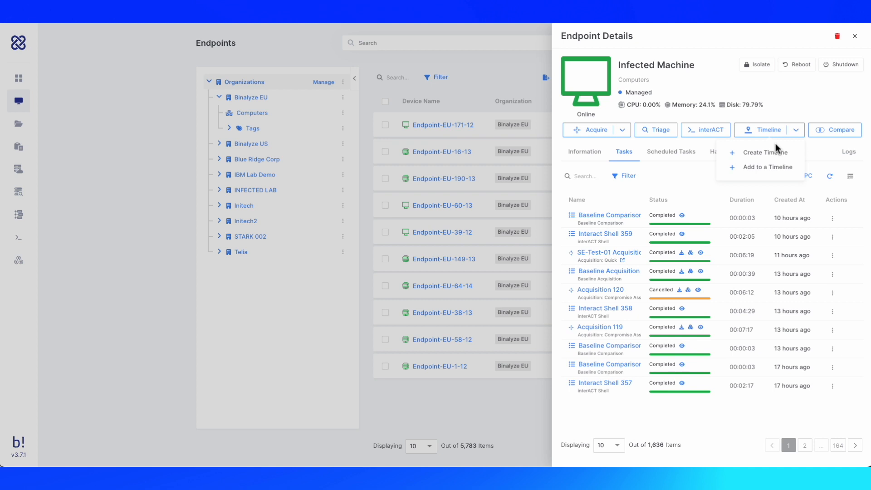
pyautogui.moveTo(771, 144)
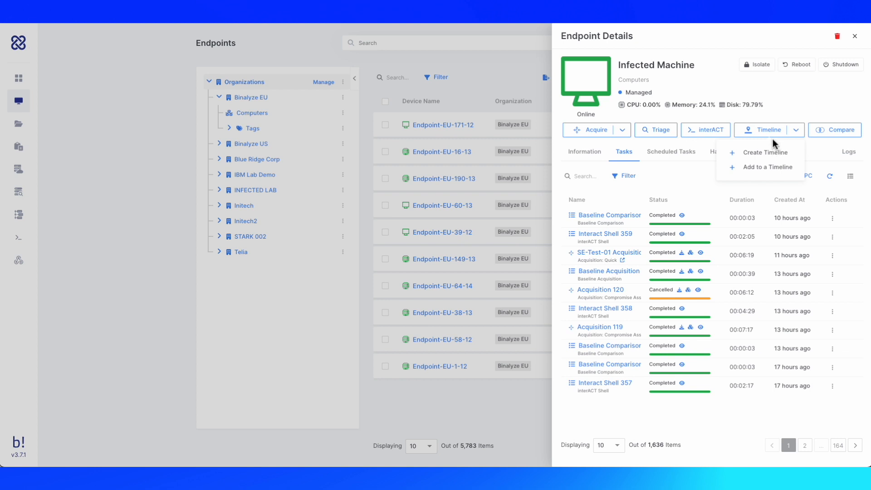
pyautogui.moveTo(730, 121)
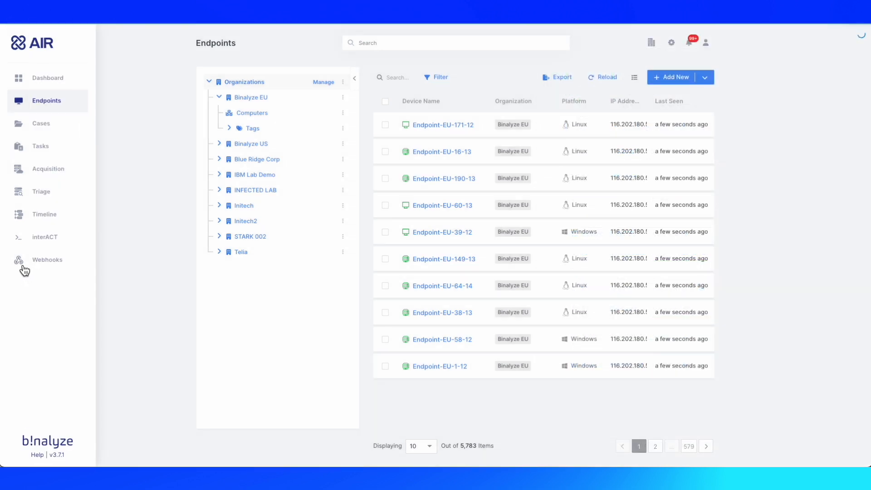
pyautogui.click(47, 260)
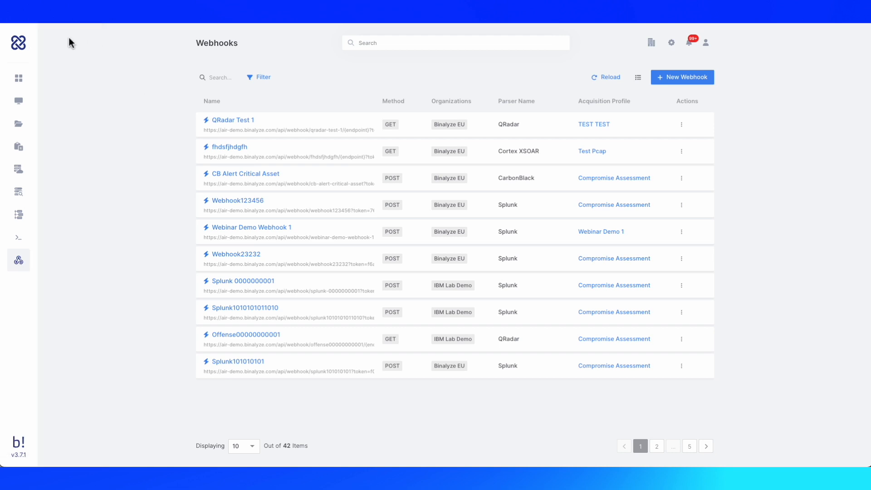
pyautogui.click(18, 78)
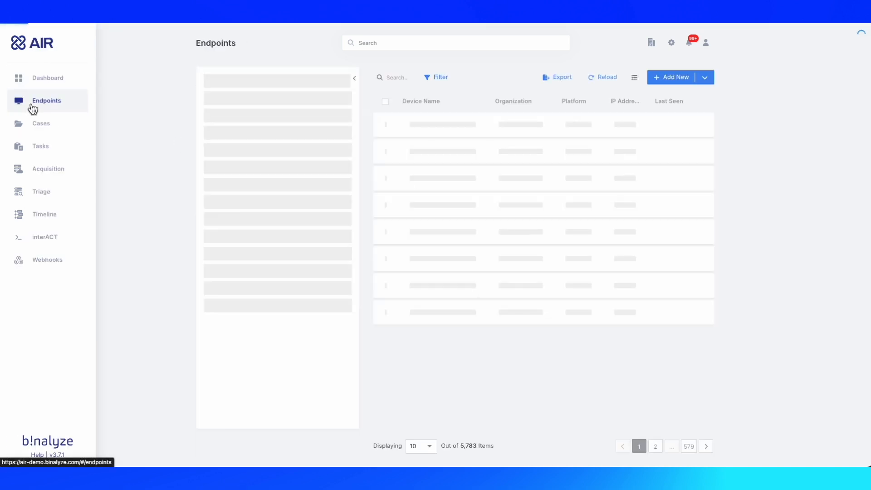
# Show Endpoint-EU-171-12's details: online, managed, Centos 7 on Linux, with IP and matched policies
pyautogui.click(443, 124)
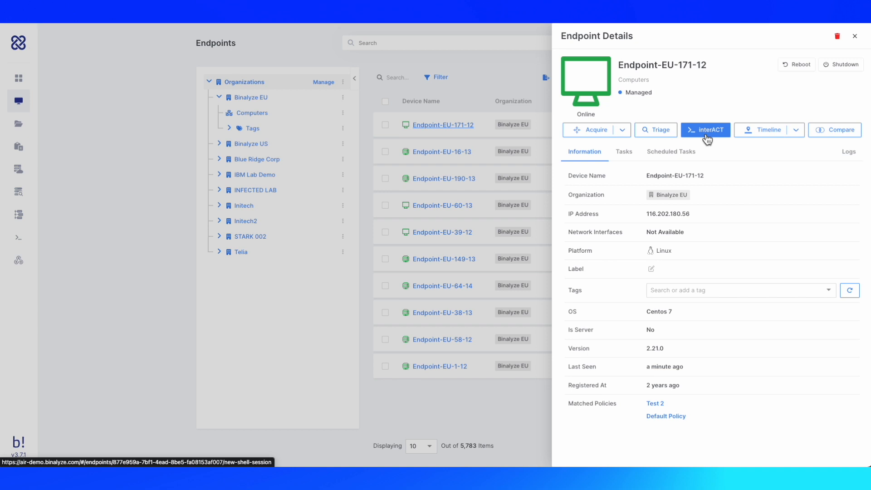
pyautogui.moveTo(706, 139)
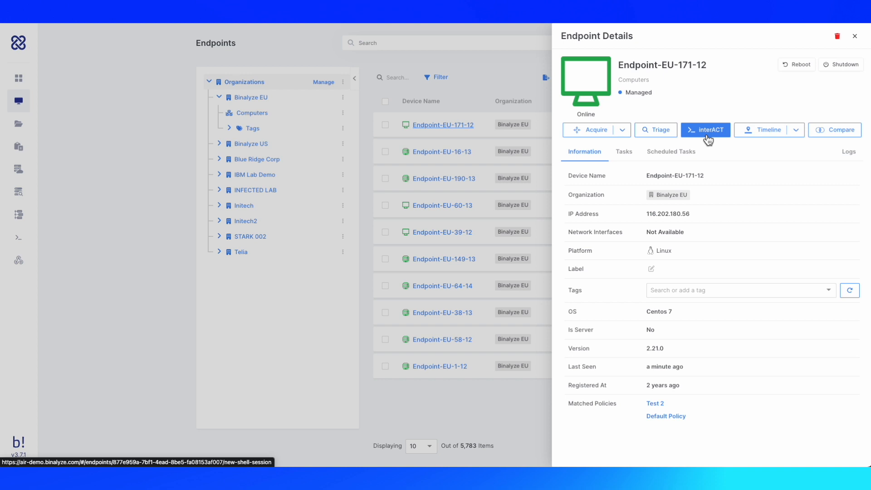
pyautogui.moveTo(720, 140)
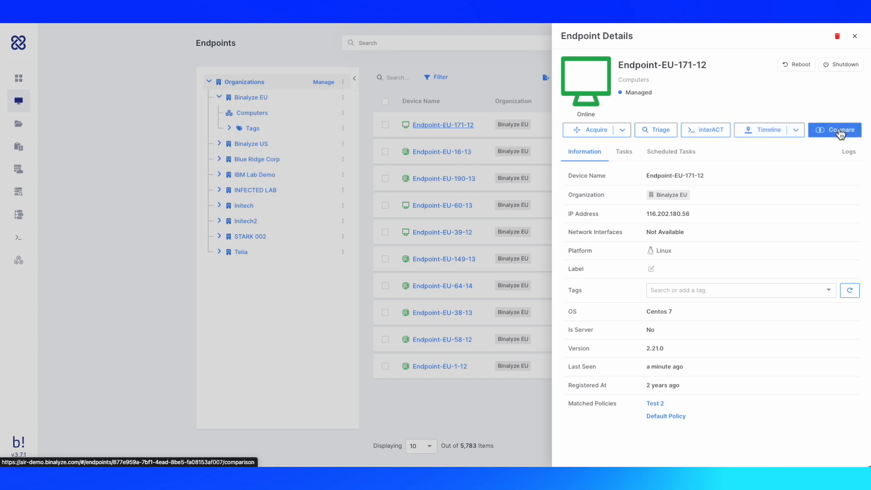
pyautogui.moveTo(834, 137)
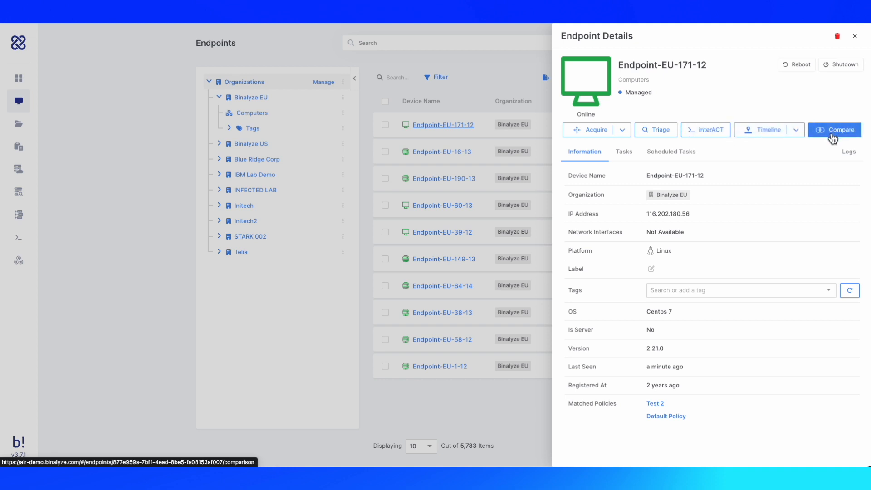